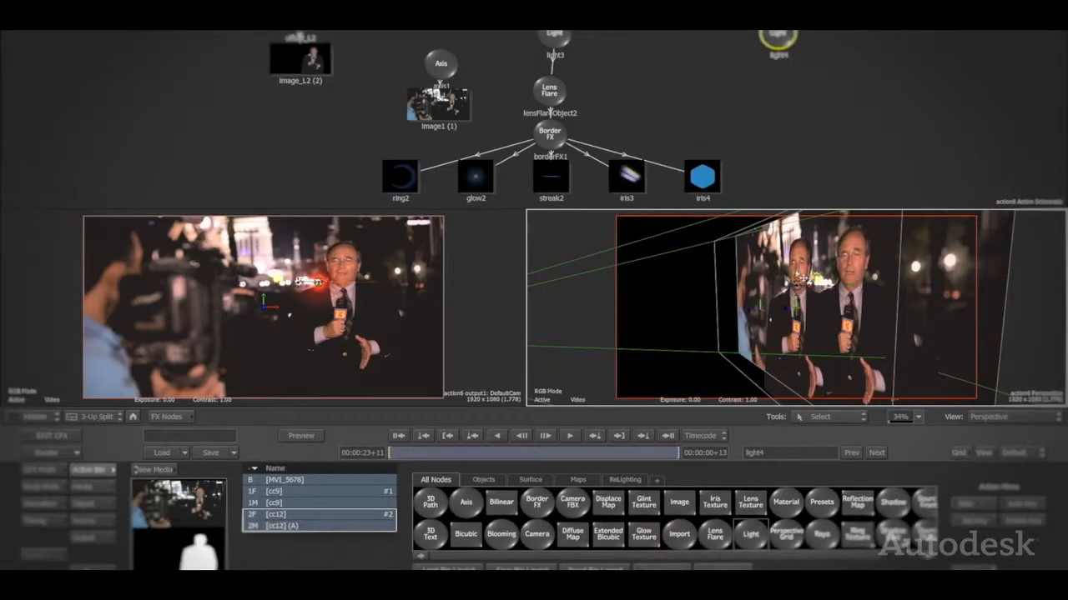
Switch from the Action node schematic to the Timeline view with the adjustment layer over clip 00157
click(574, 554)
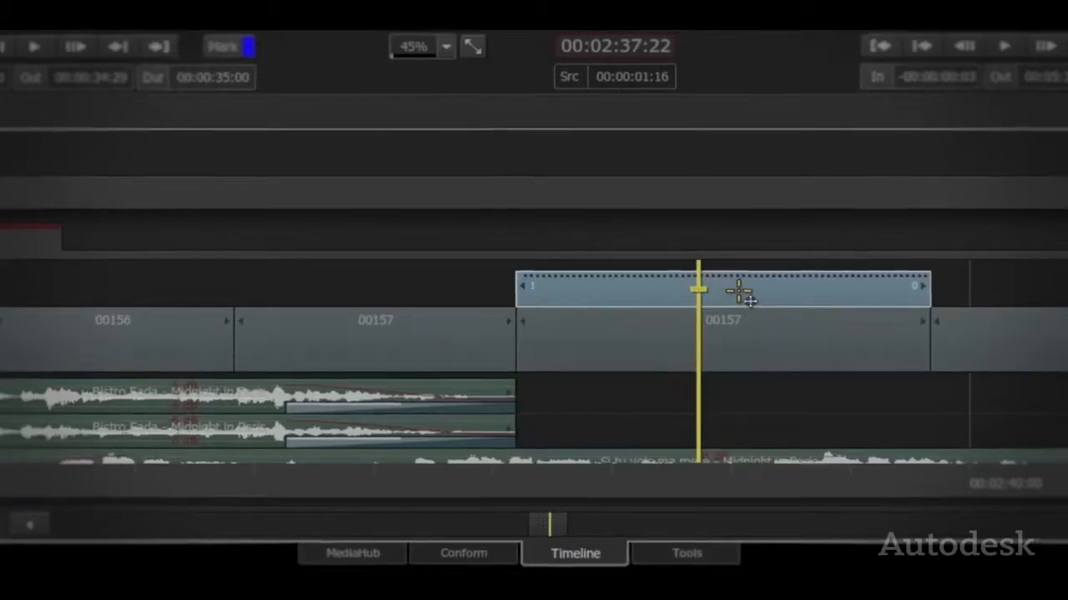